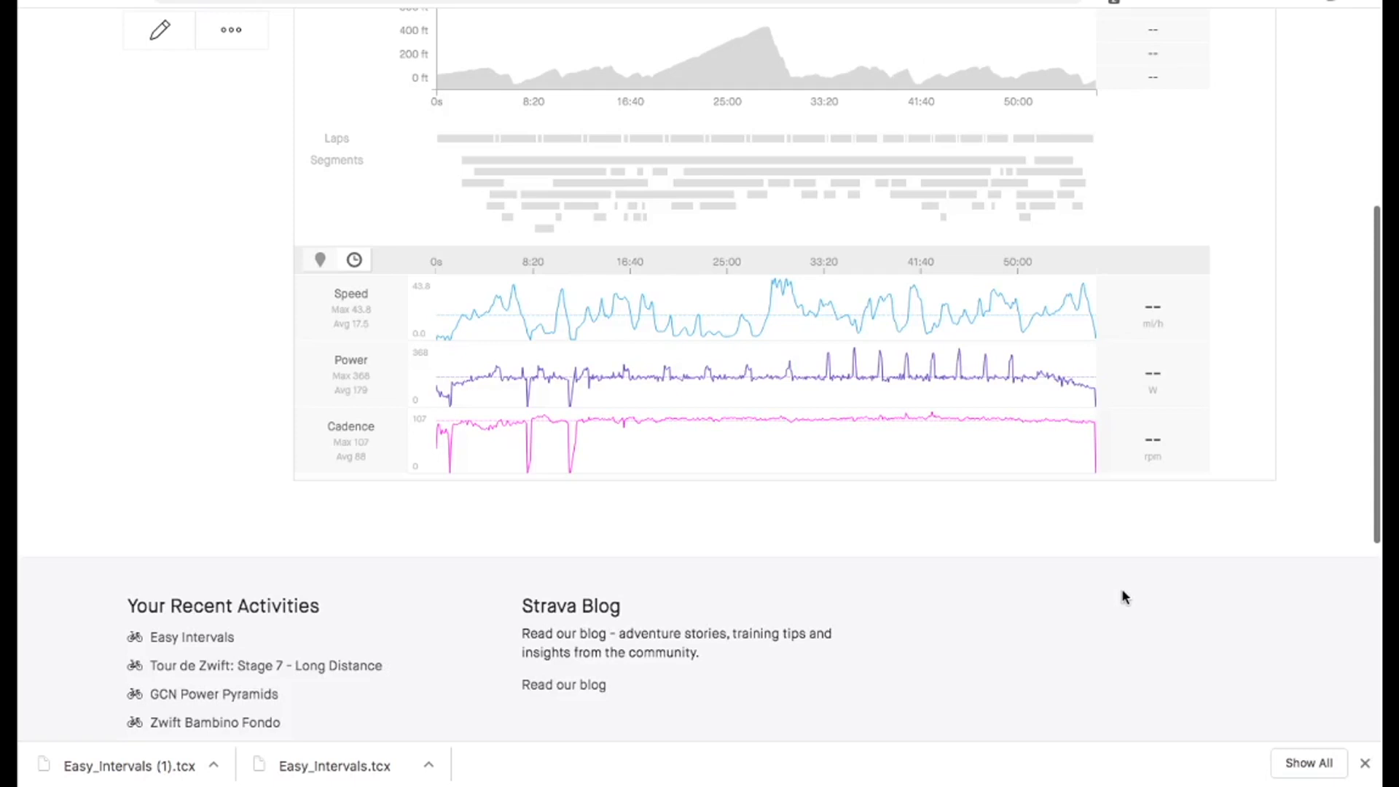
{"action": "mouse_move", "coordinate": [610, 411]}
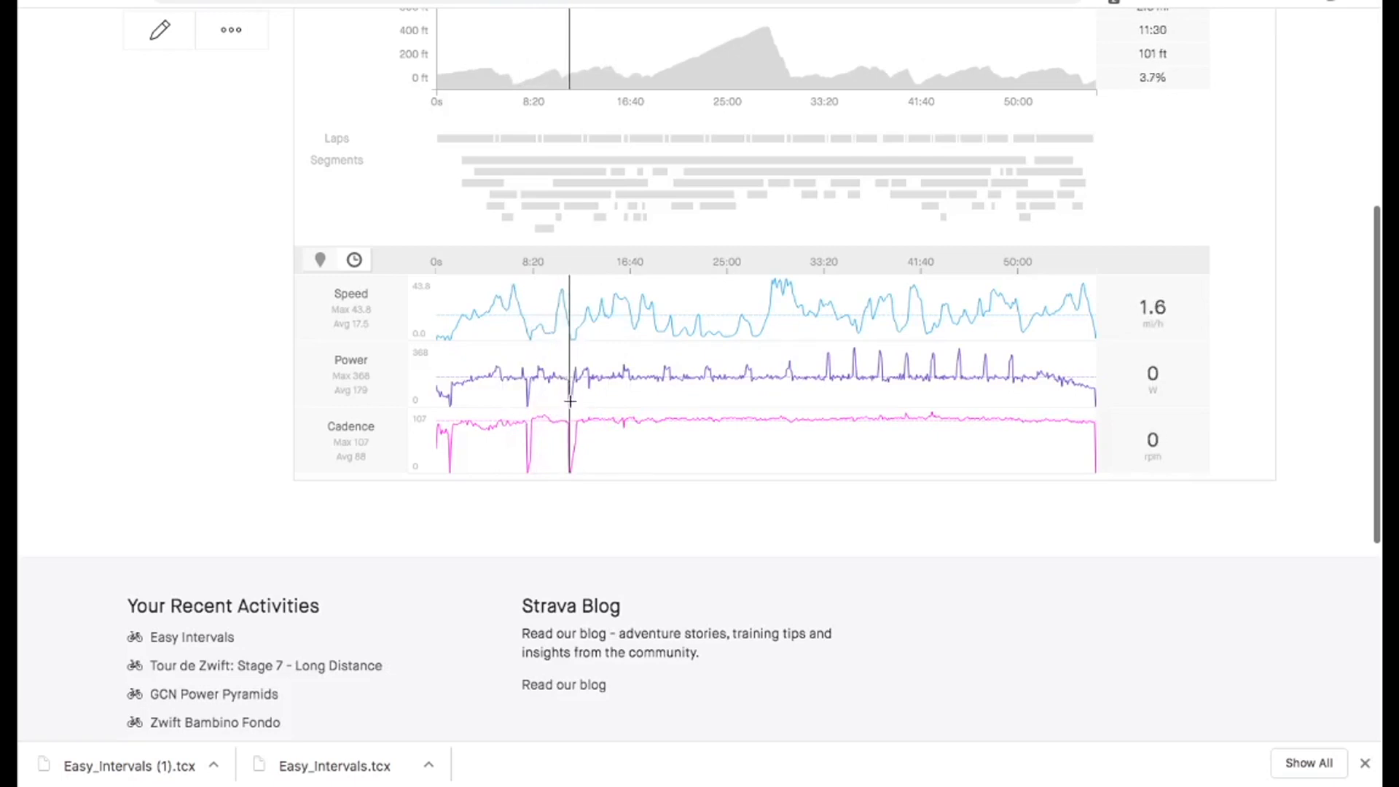
{"action": "mouse_move", "coordinate": [564, 397]}
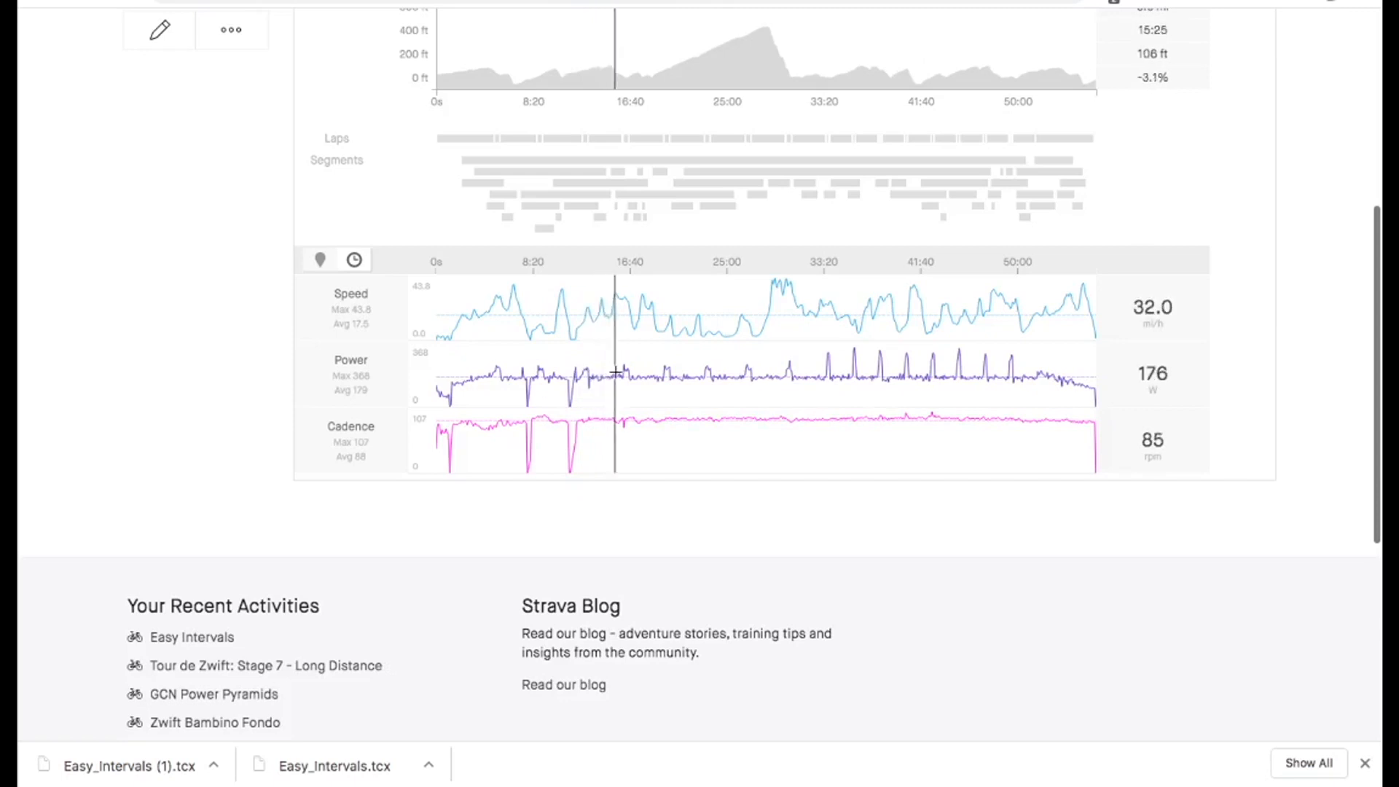
{"action": "mouse_move", "coordinate": [676, 376]}
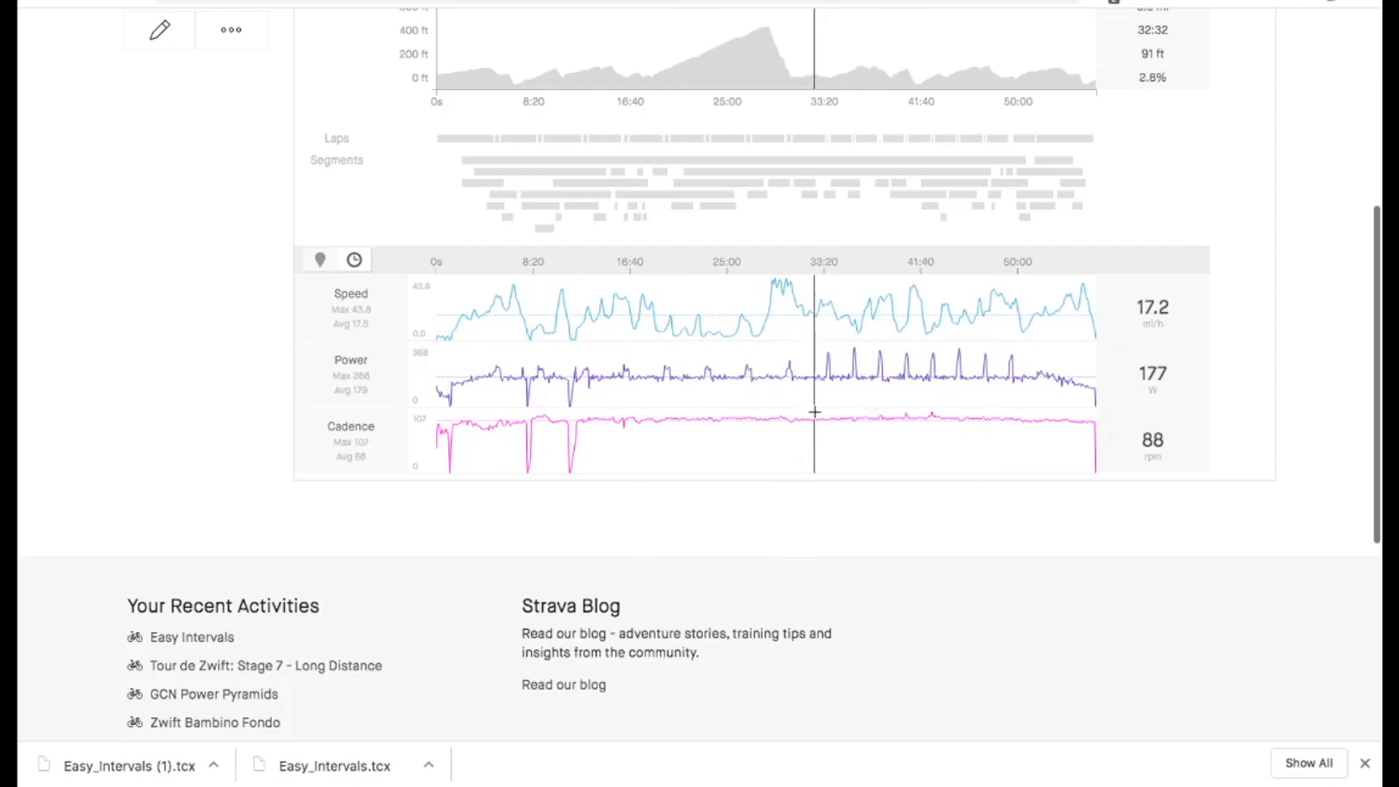
- Zoom the graphs onto the power surge near 33:40 and scroll to the heart rate graph
{"action": "left_click_drag", "start_coordinate": [812, 45], "coordinate": [825, 45]}
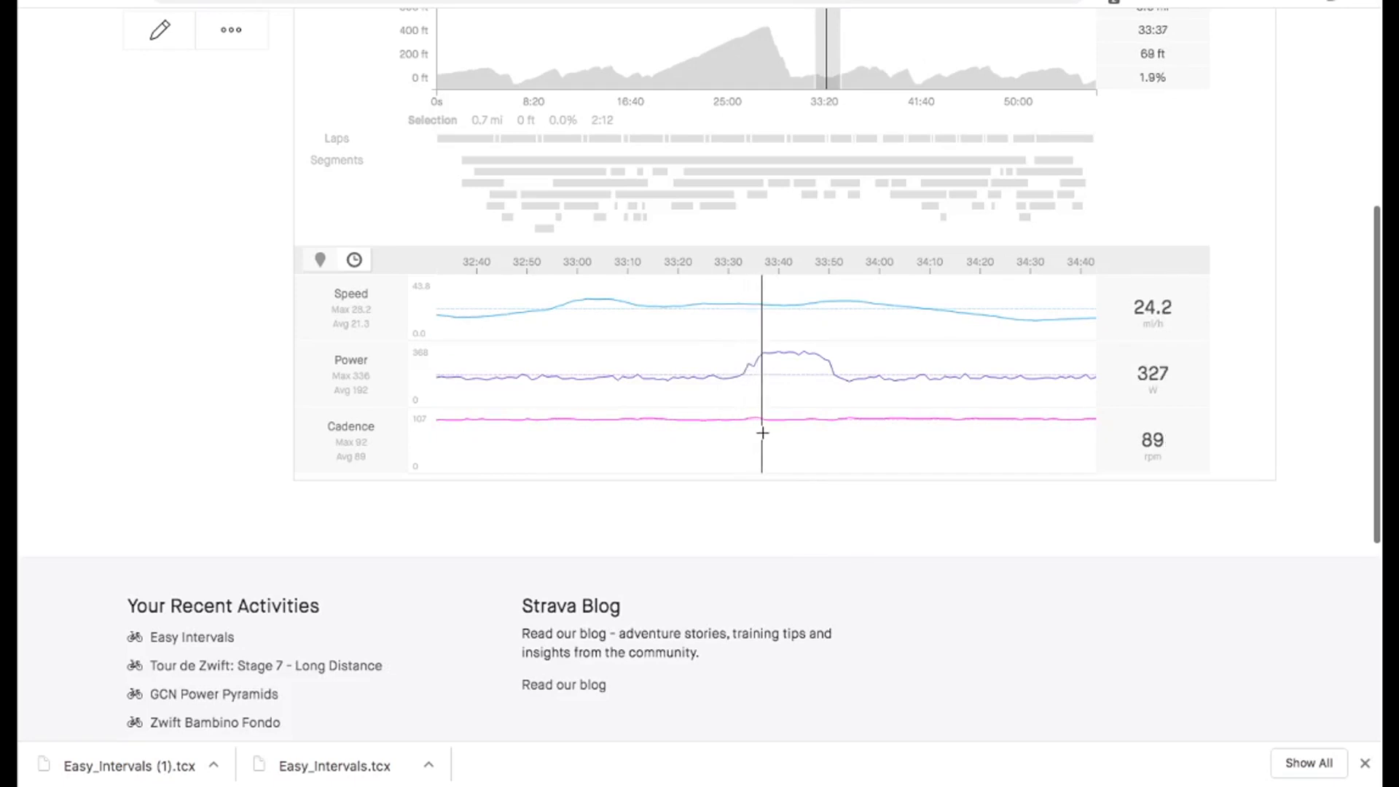
{"action": "mouse_move", "coordinate": [773, 432]}
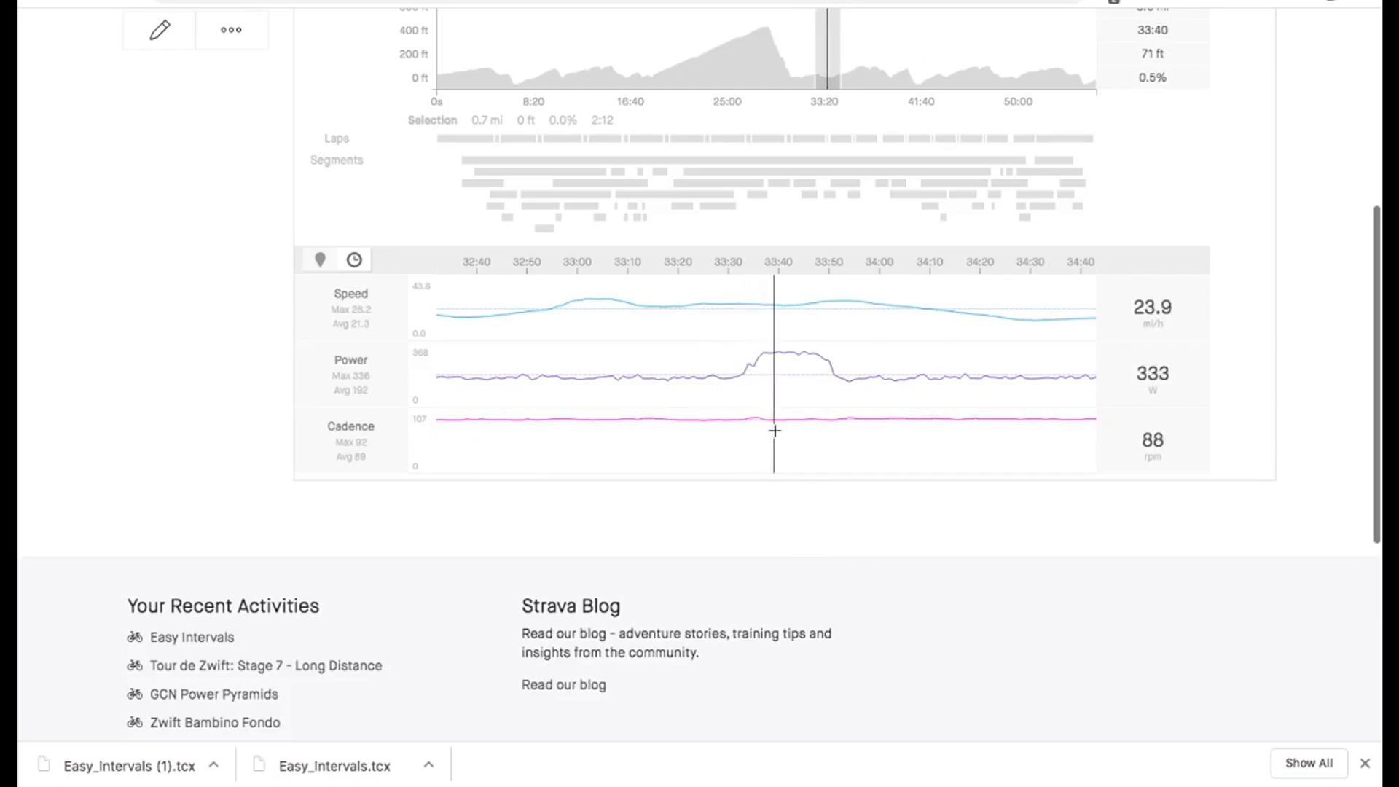
{"action": "mouse_move", "coordinate": [789, 429]}
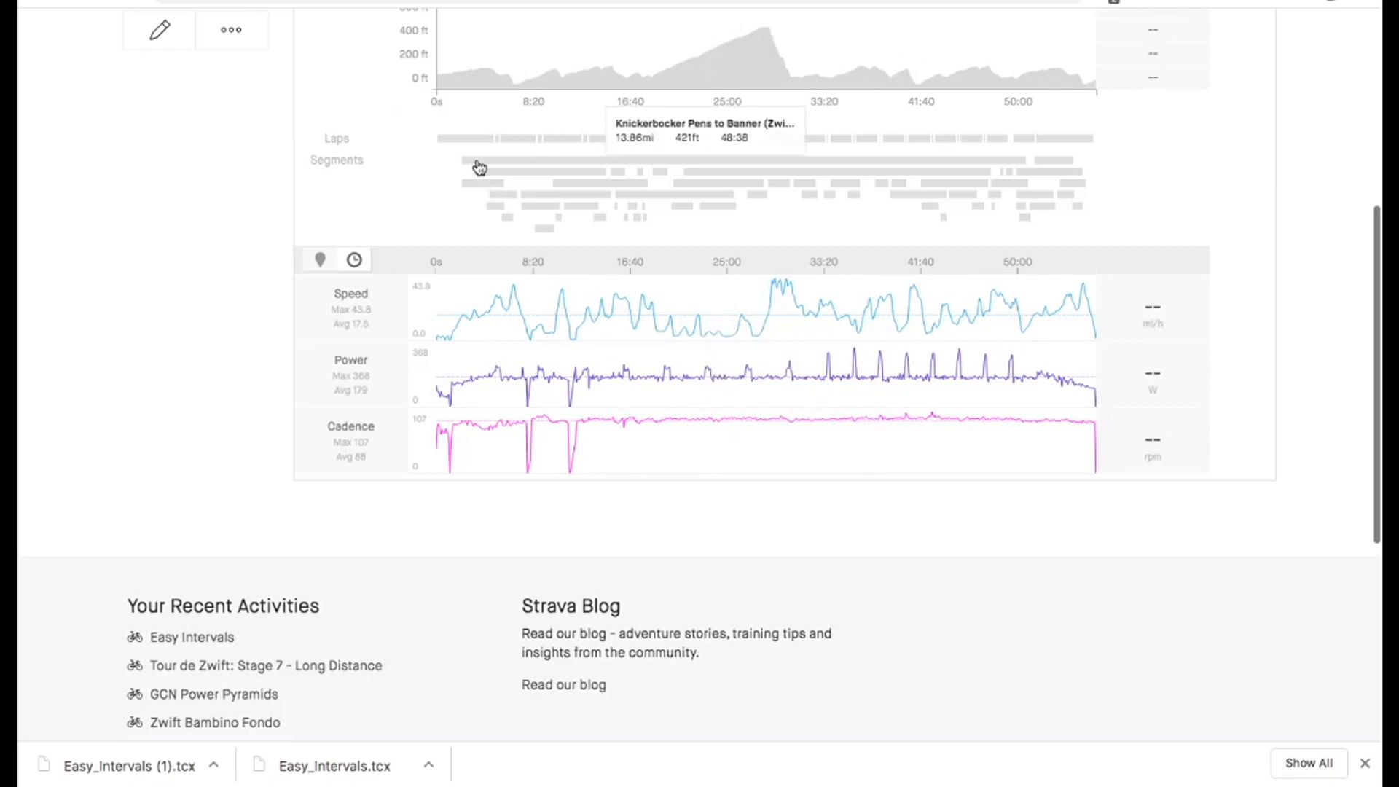
{"action": "scroll", "scroll_direction": "down", "scroll_amount": 3}
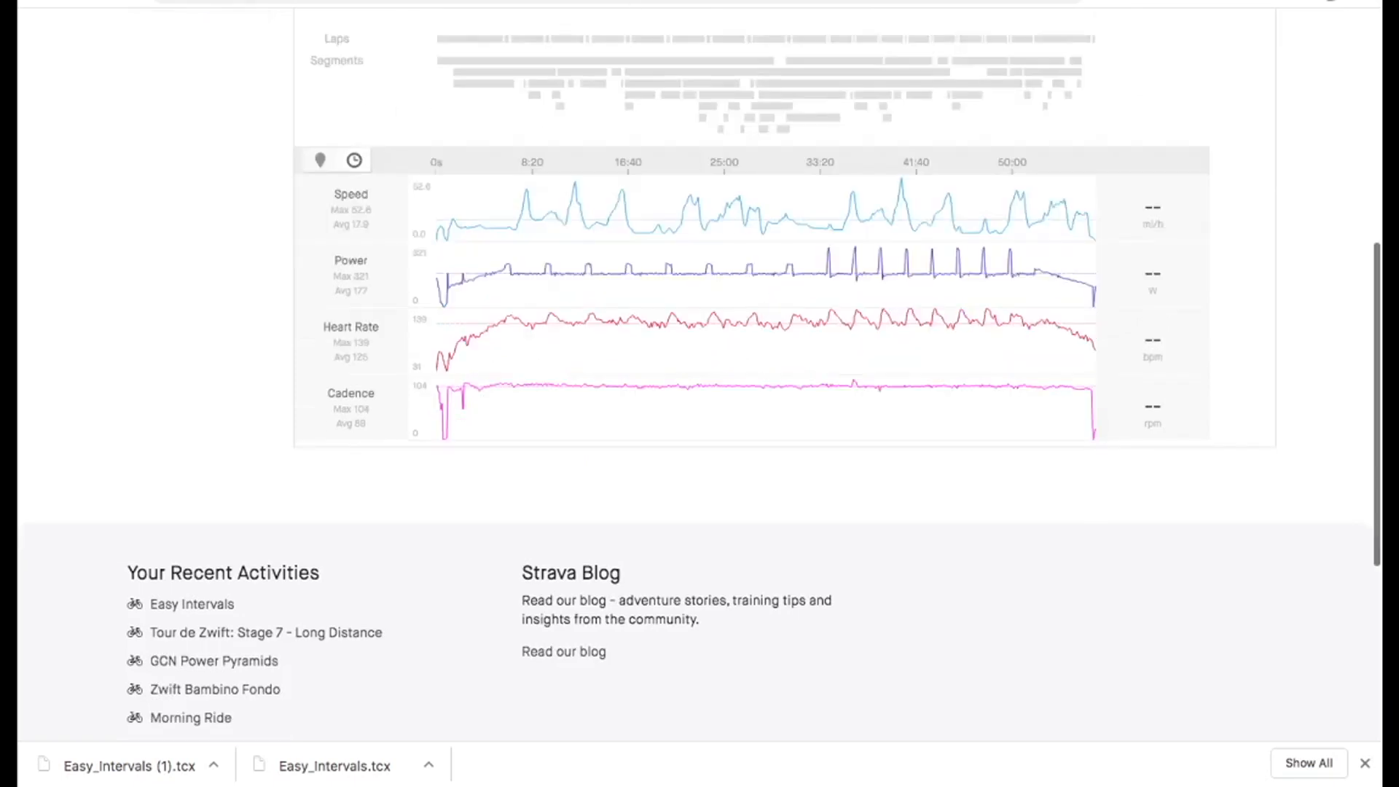
{"action": "mouse_move", "coordinate": [675, 339]}
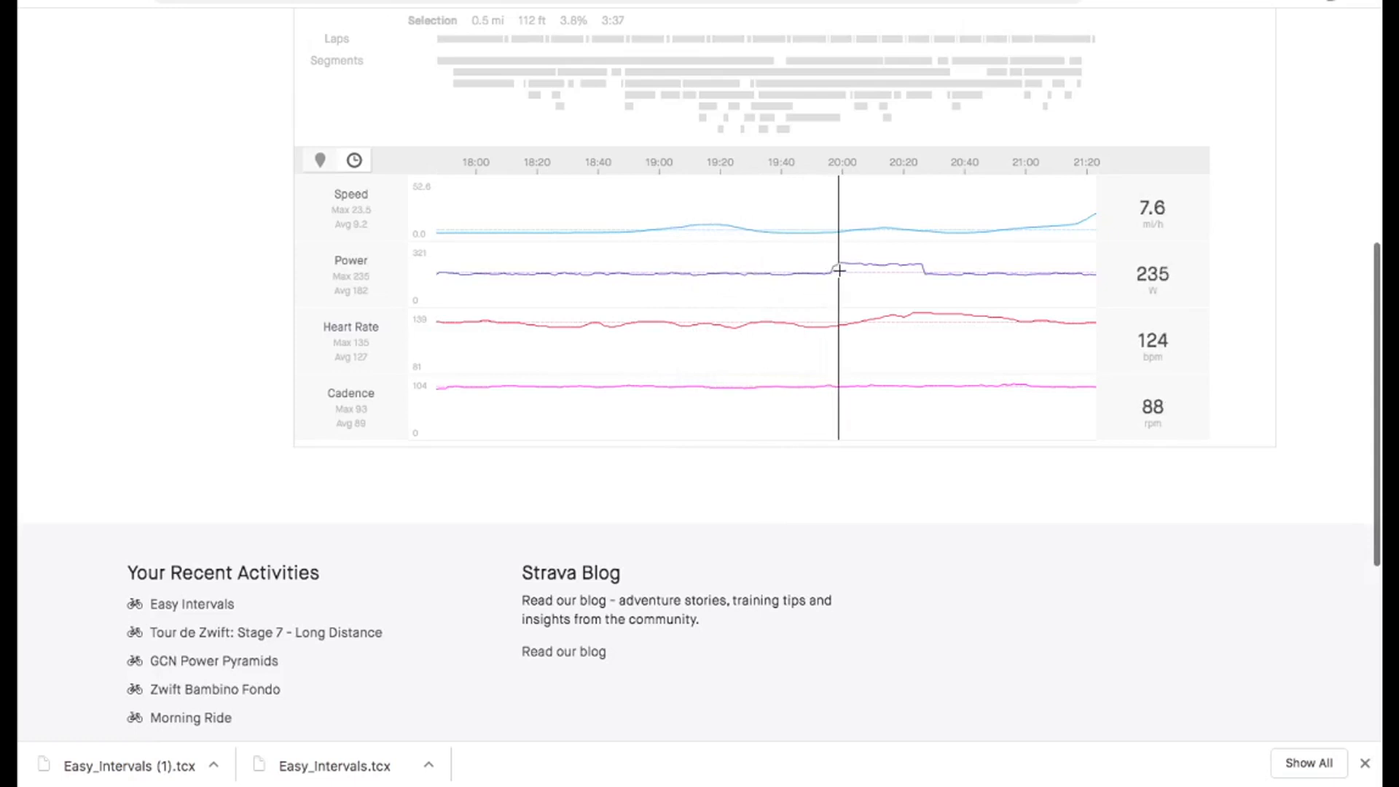
{"action": "mouse_move", "coordinate": [861, 271]}
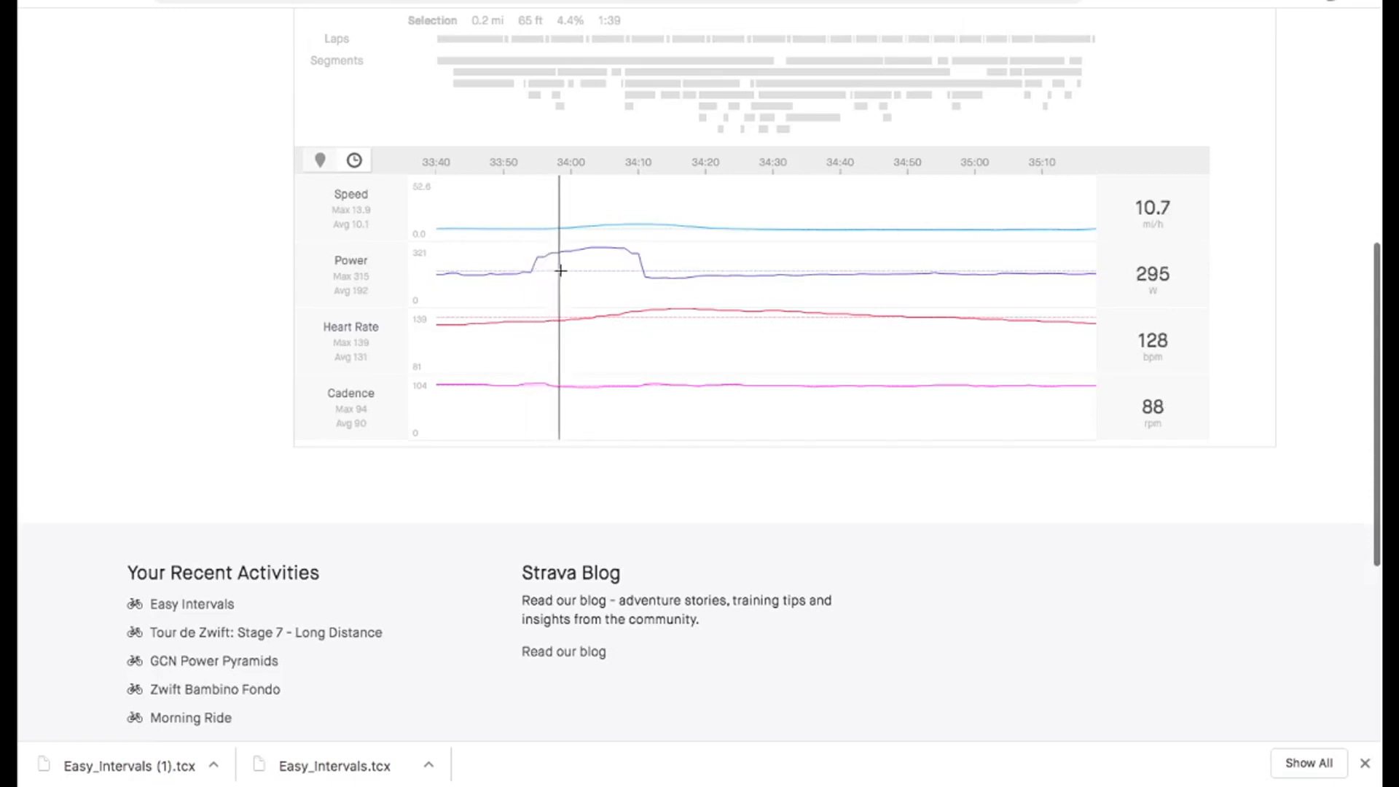
{"action": "mouse_move", "coordinate": [611, 260]}
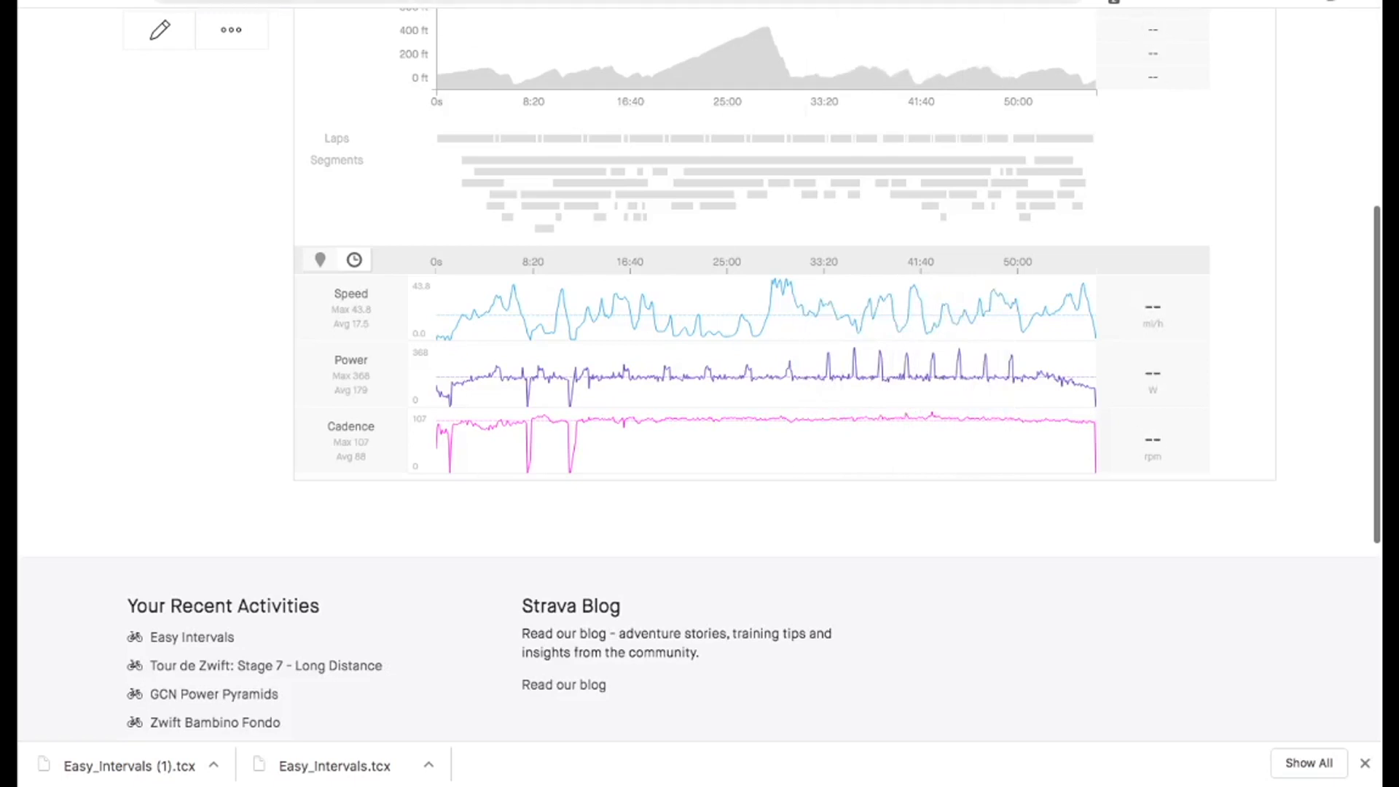
- Scroll down the newer ride's analysis to the heart rate, power and cadence graphs
{"action": "scroll", "scroll_direction": "down", "scroll_amount": 3}
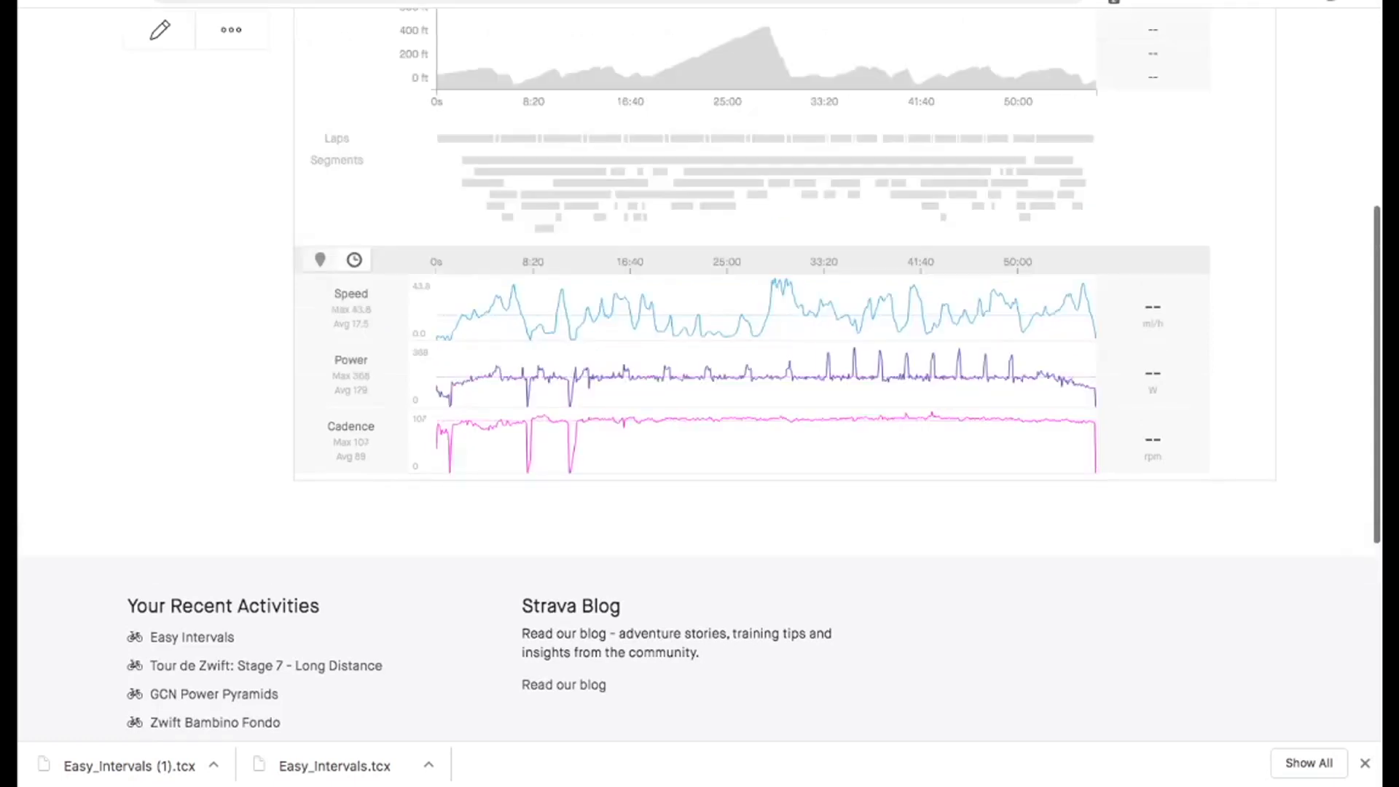
{"action": "scroll", "scroll_direction": "down", "scroll_amount": 3}
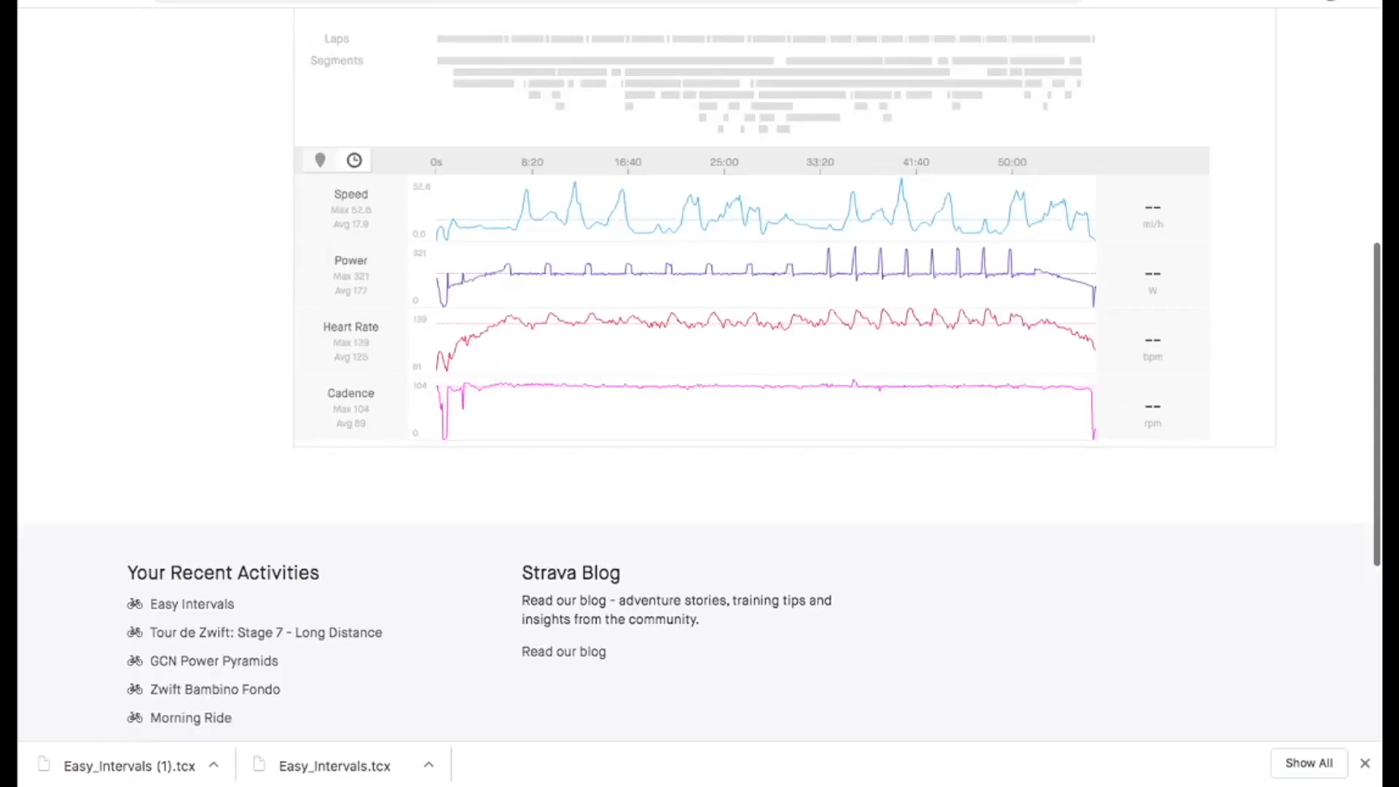